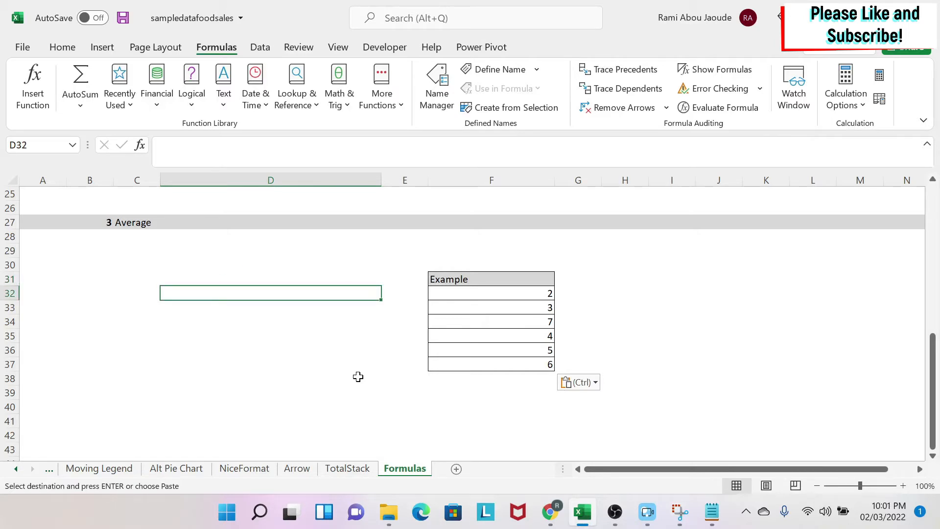
Enter =AVERAGE(2,3) in D32 so it returns 2.5
text(=average()
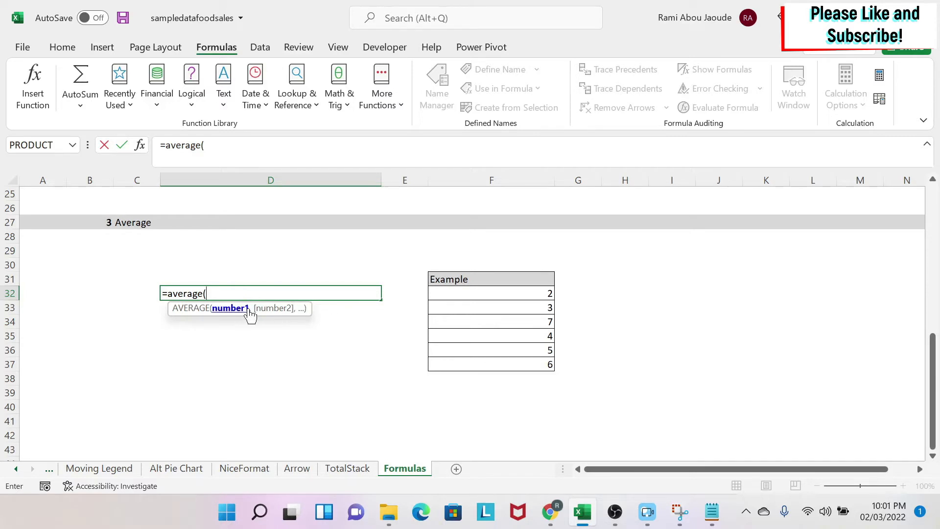
mouse_move(244, 315)
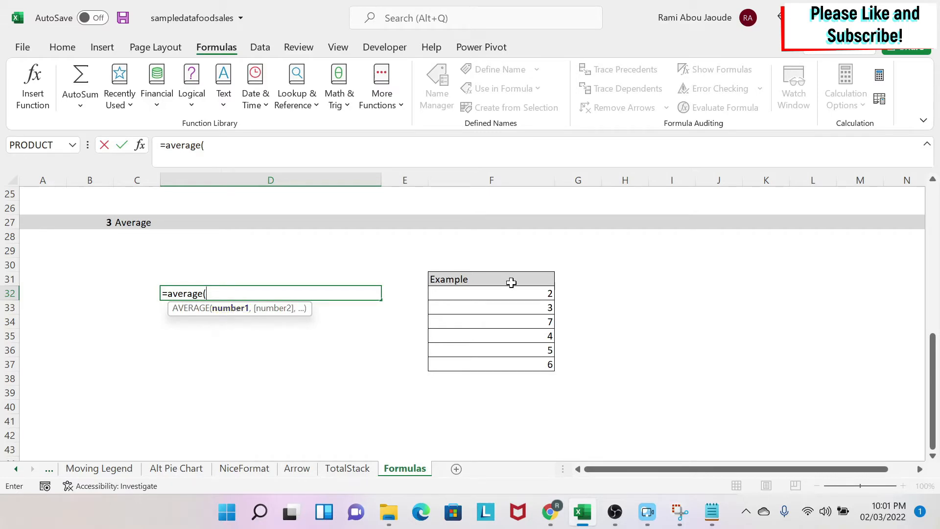
drag(491, 293, 491, 364)
text(2)
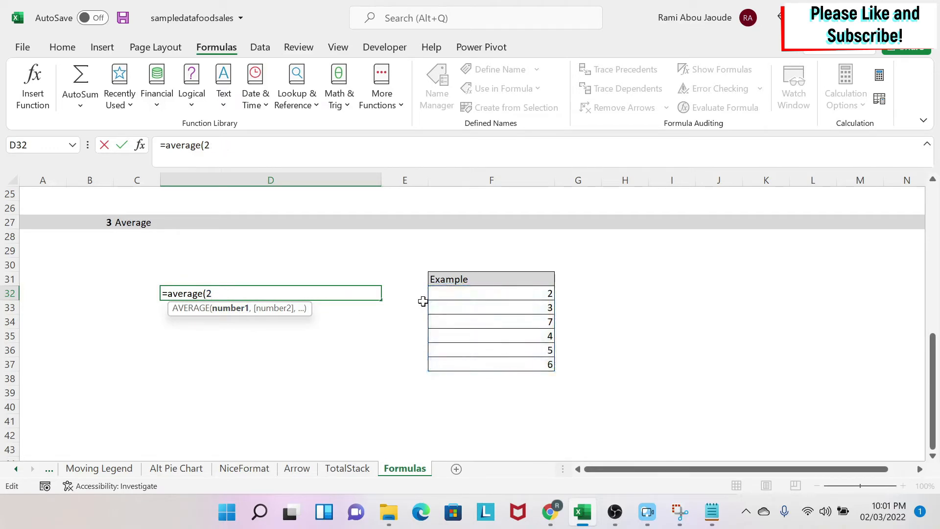
text(,)
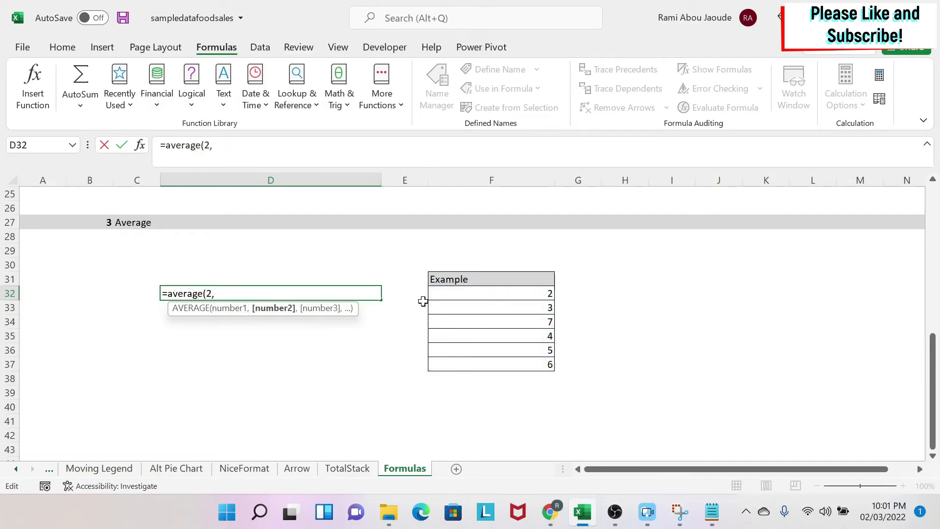
mouse_move(278, 316)
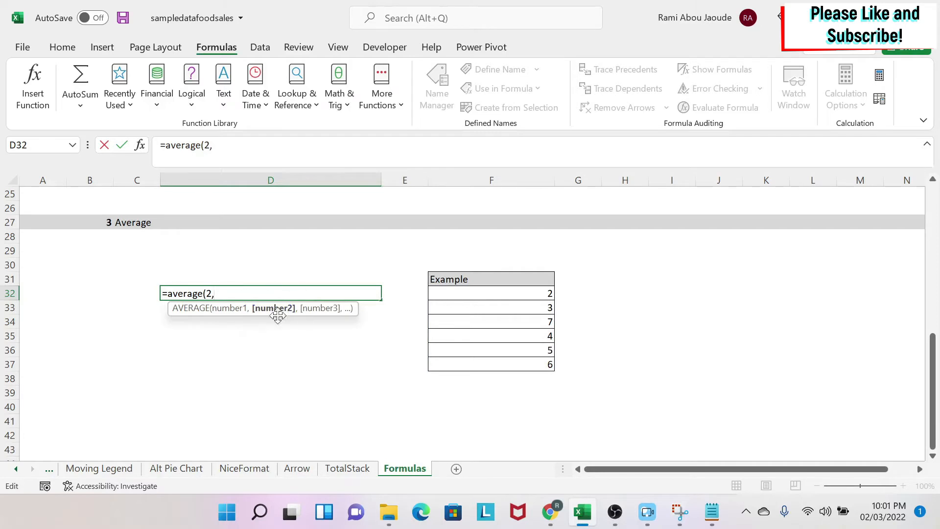
text(3)
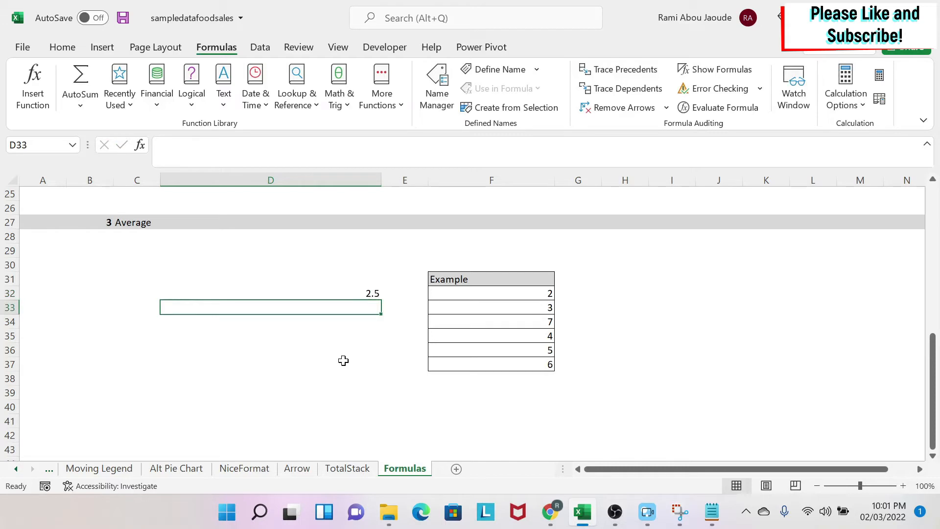
Enter =AVERAGE(F32:F37) in D33, averaging the Example values to 4.5
text(=)
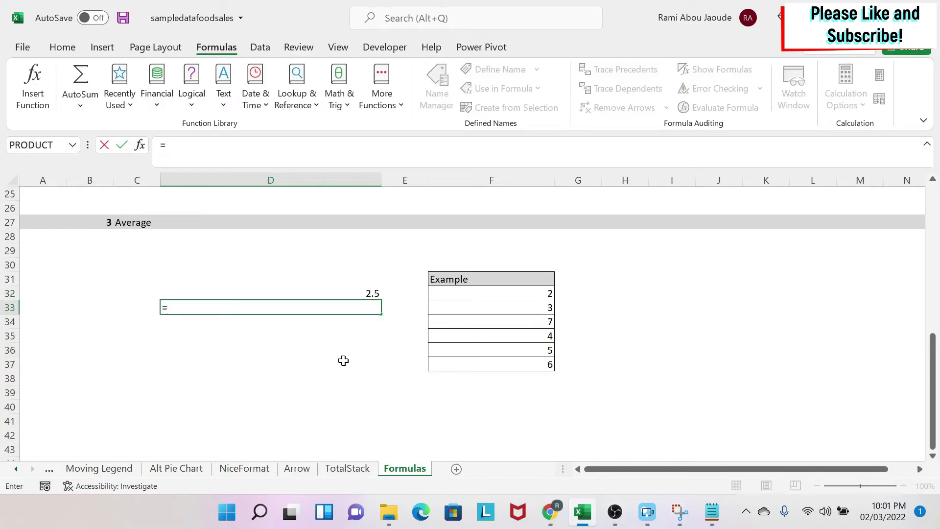
text(averag)
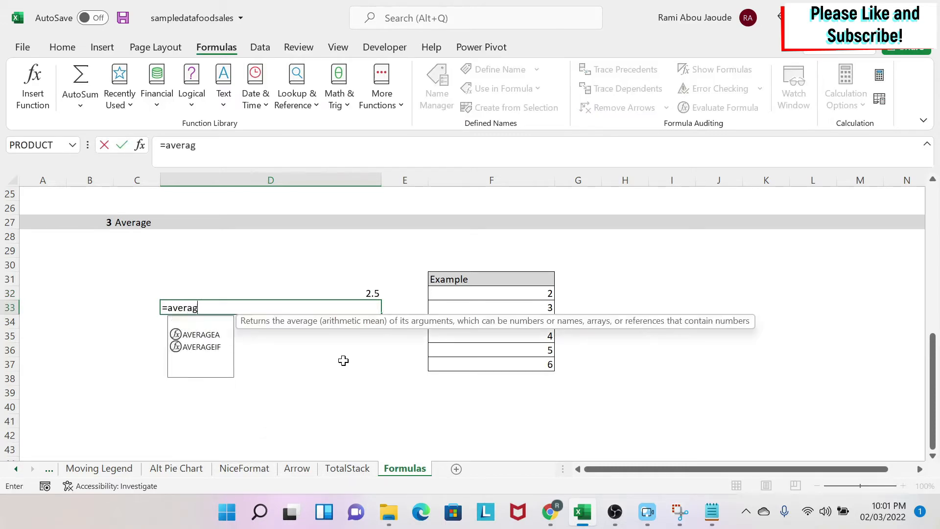
text(e()
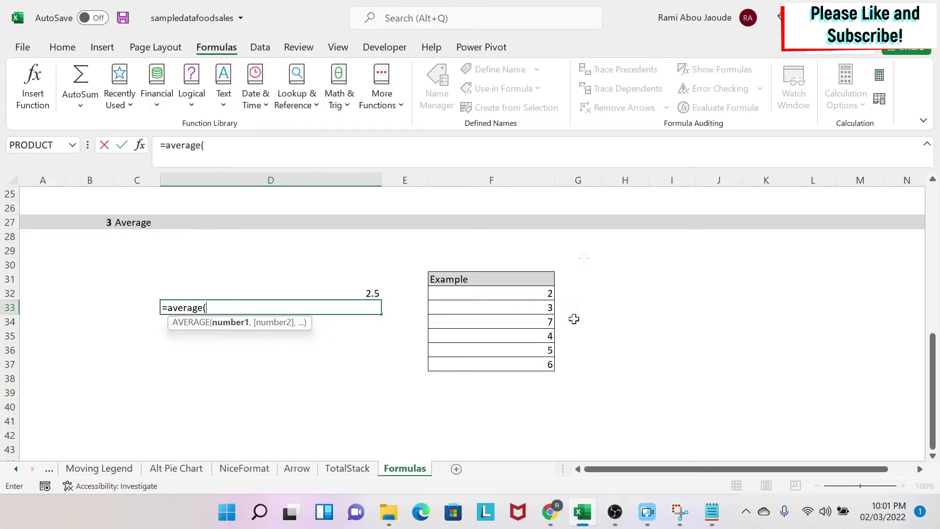
click(491, 294)
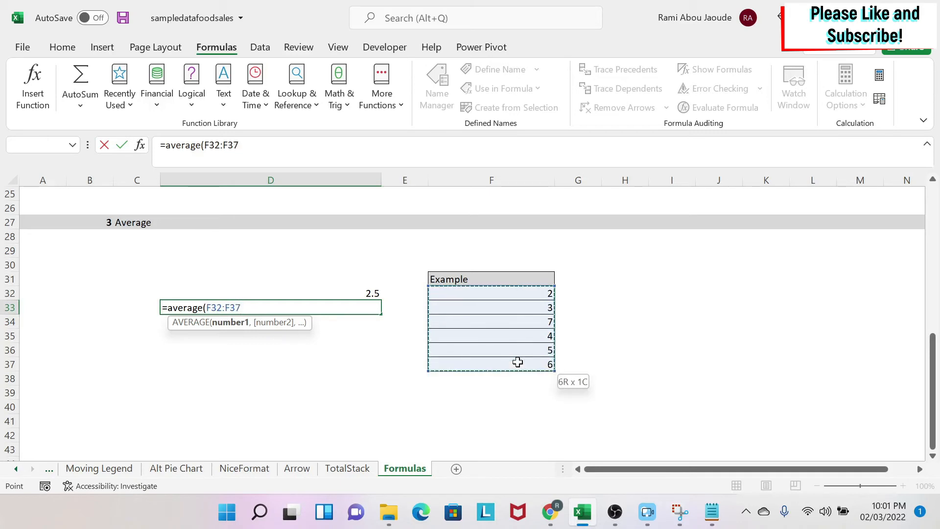
text())
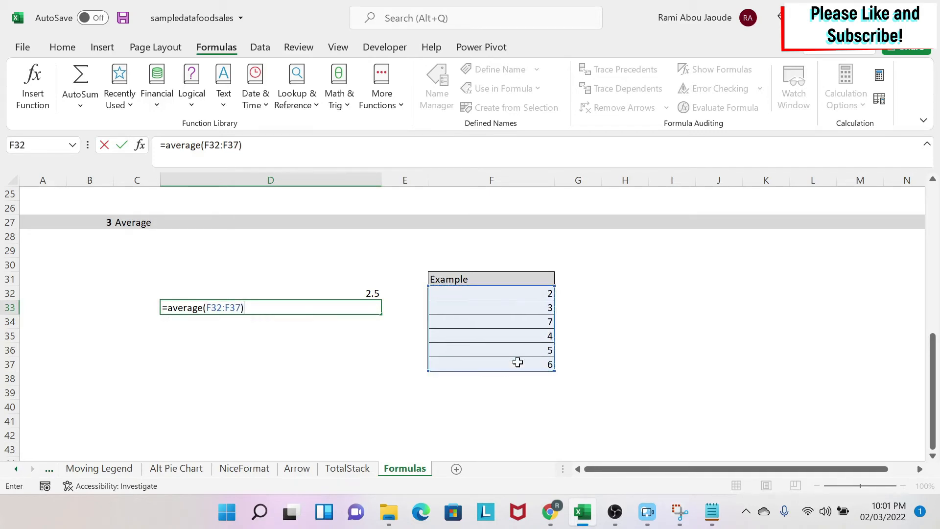
key(enter)
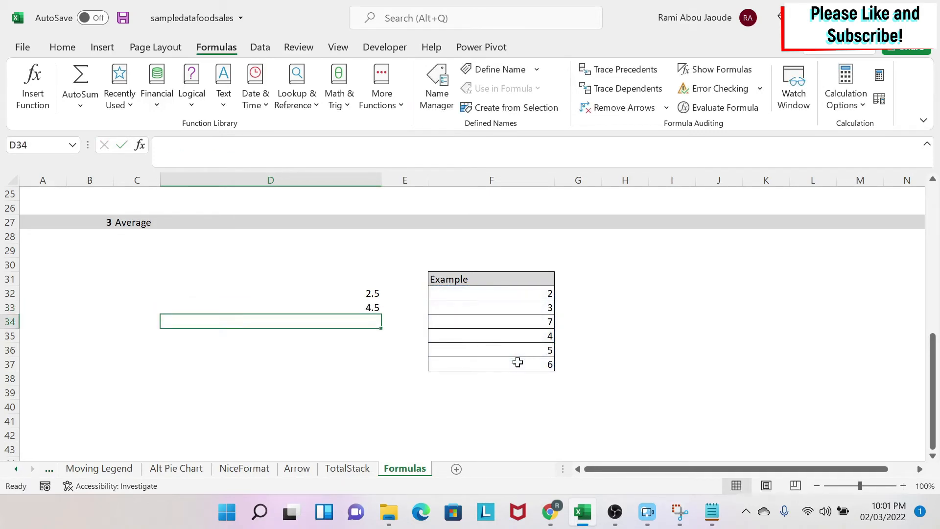
mouse_move(516, 294)
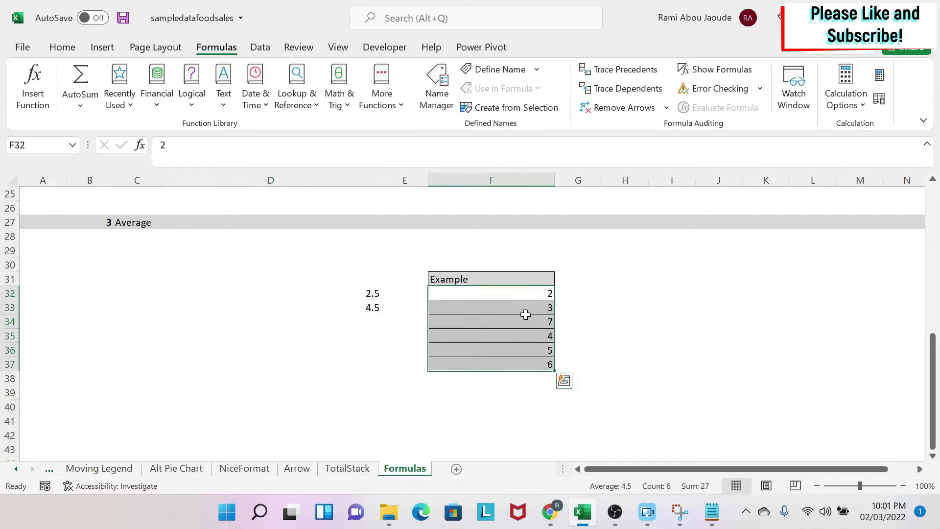
mouse_move(626, 495)
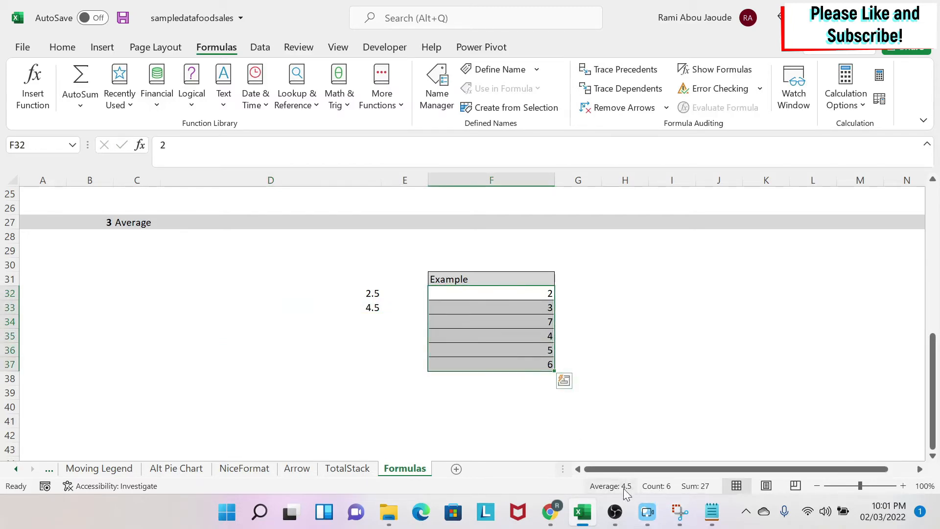
mouse_move(610, 485)
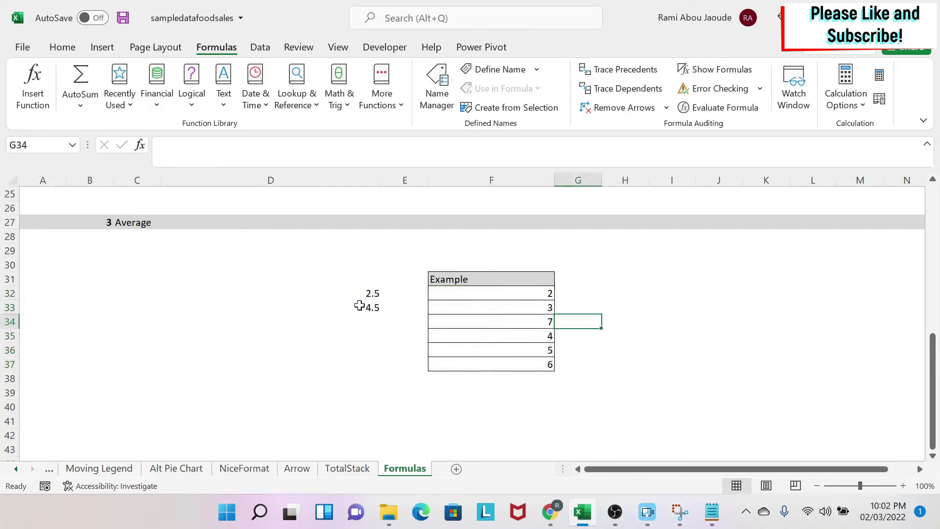
Clear the 7 from the Example column, leaving a blank cell
click(271, 307)
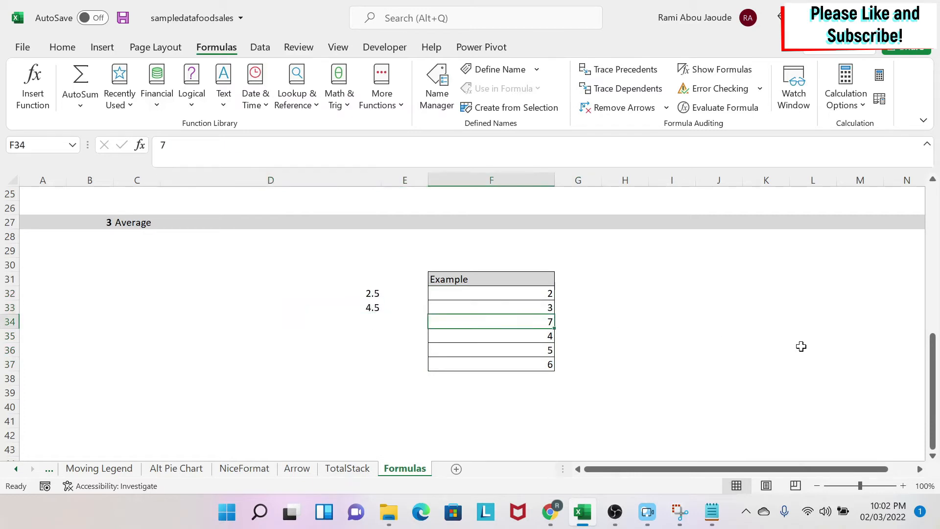
text(9)
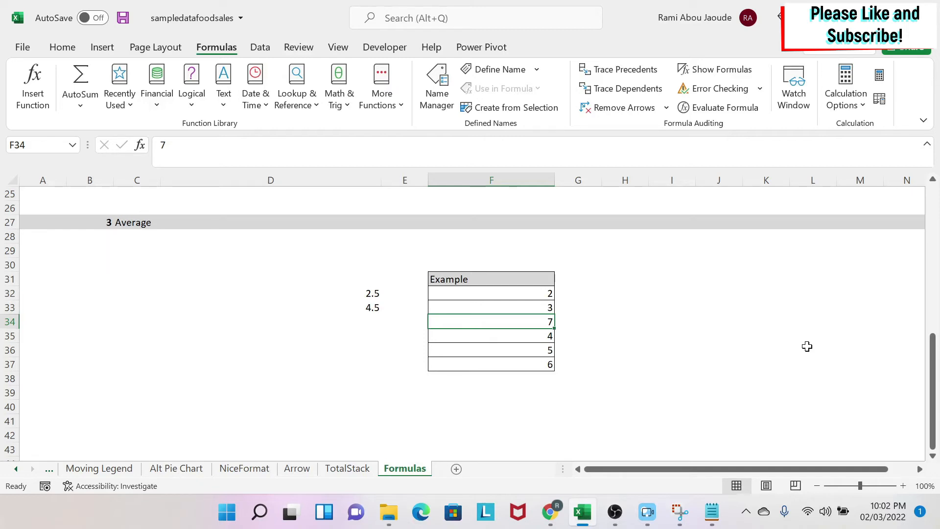
key(Delete)
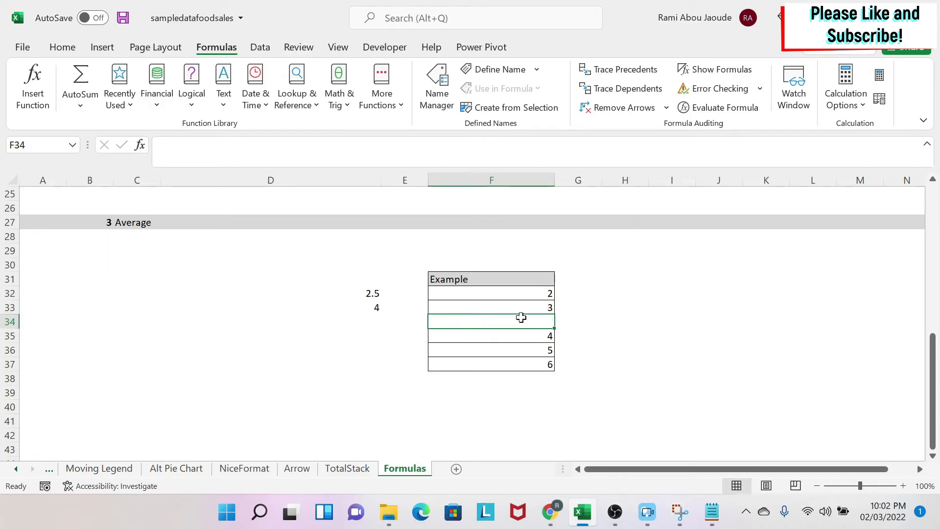
mouse_move(381, 328)
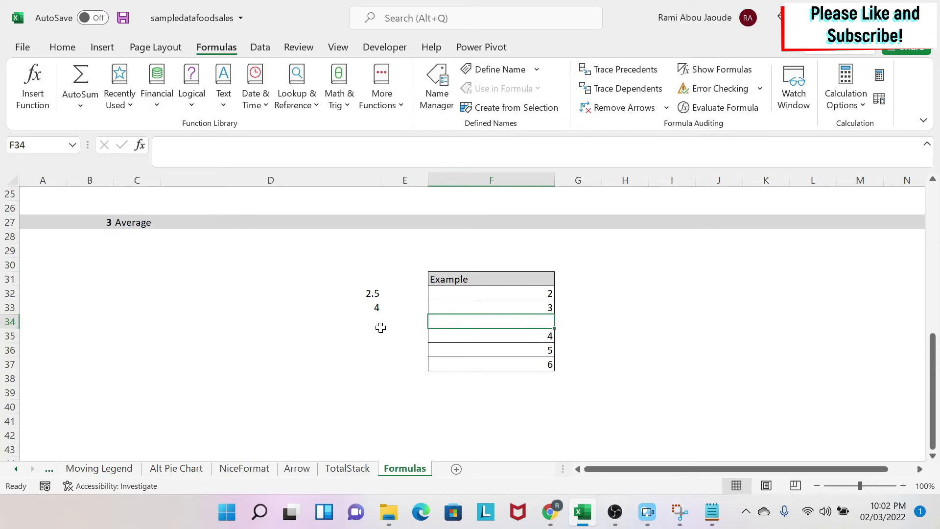
Enter =AVERAGE(F34:F35) in D34, returning 4 with the blank ignored
click(270, 321)
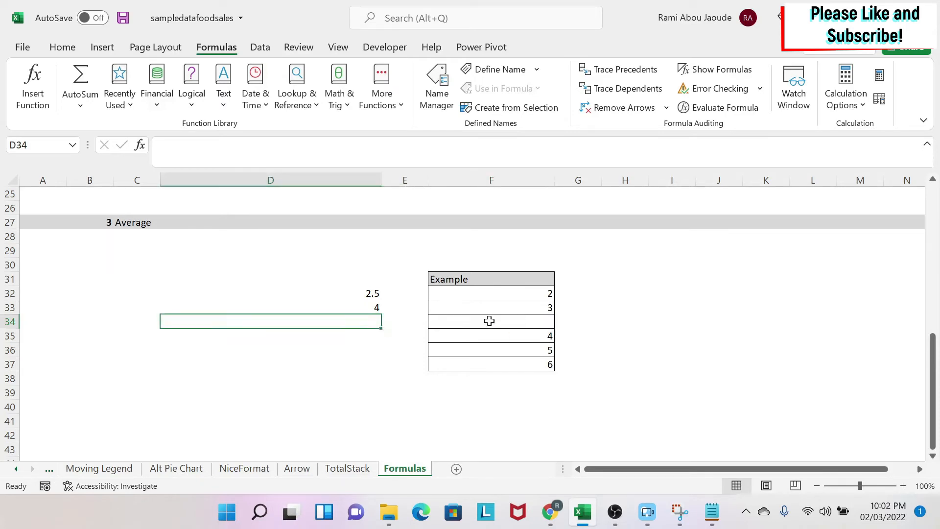
text(sdasa)
text(=)
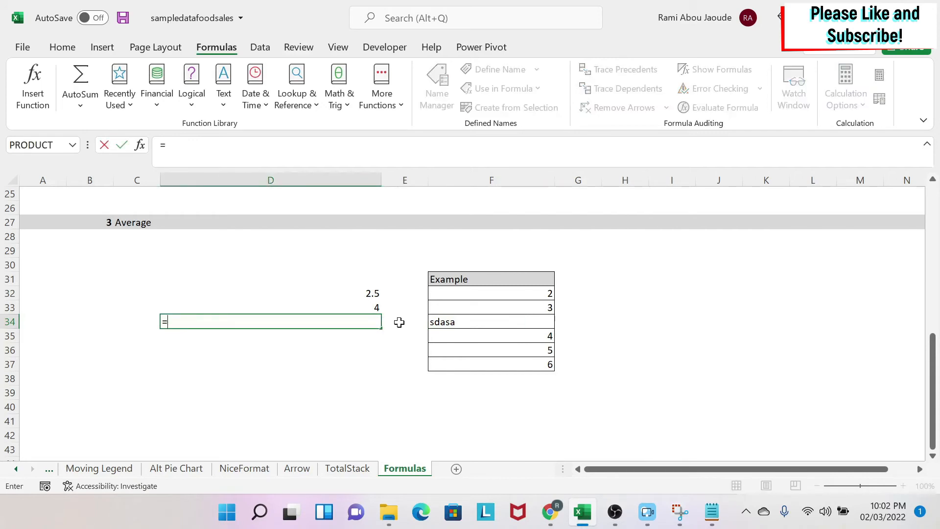
text(average)
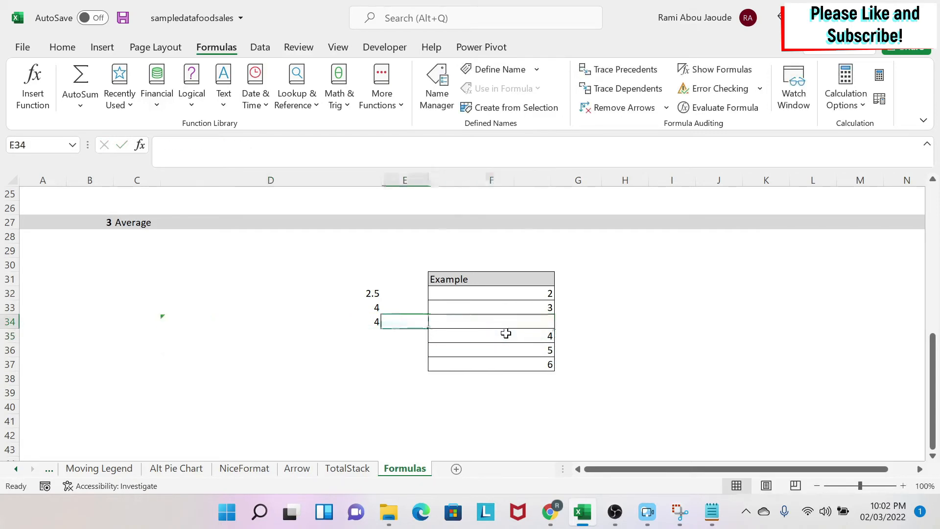
text(0)
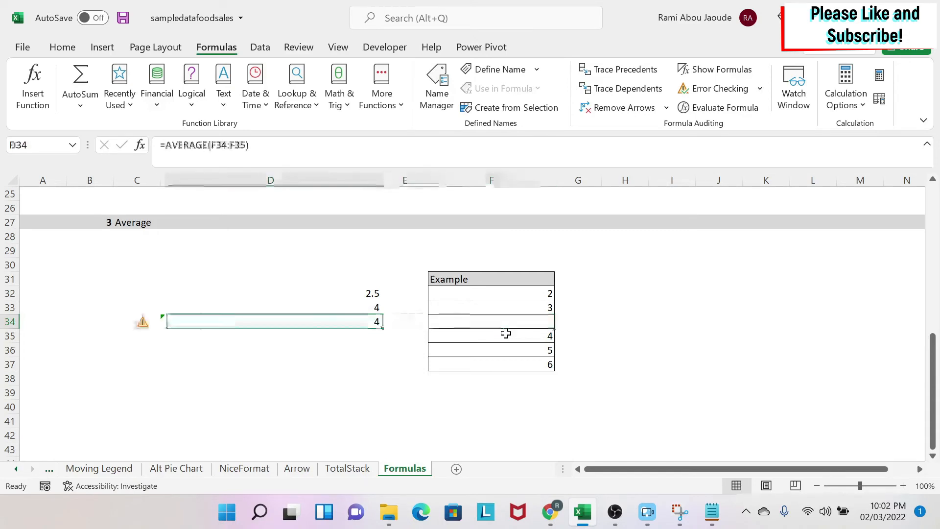
key(enter)
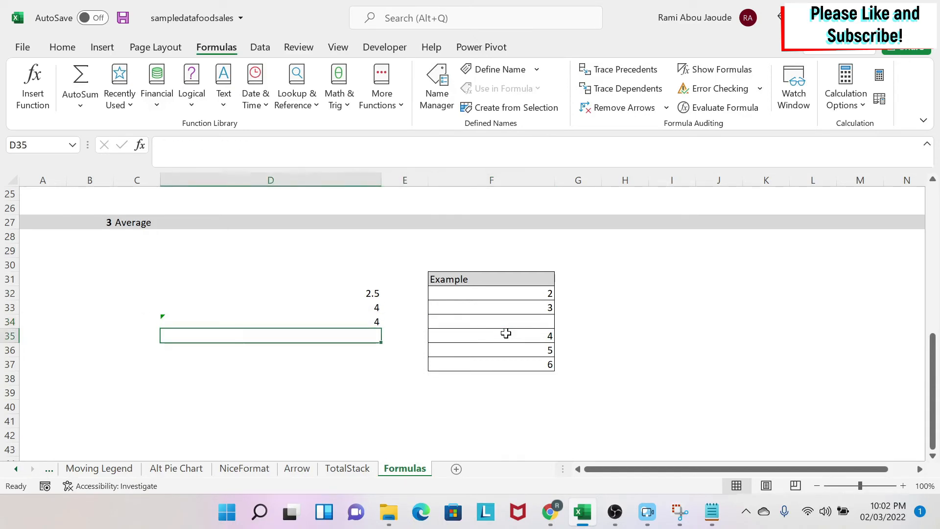
Hide row 34 and enter an average of F32:F37 in F38
click(491, 377)
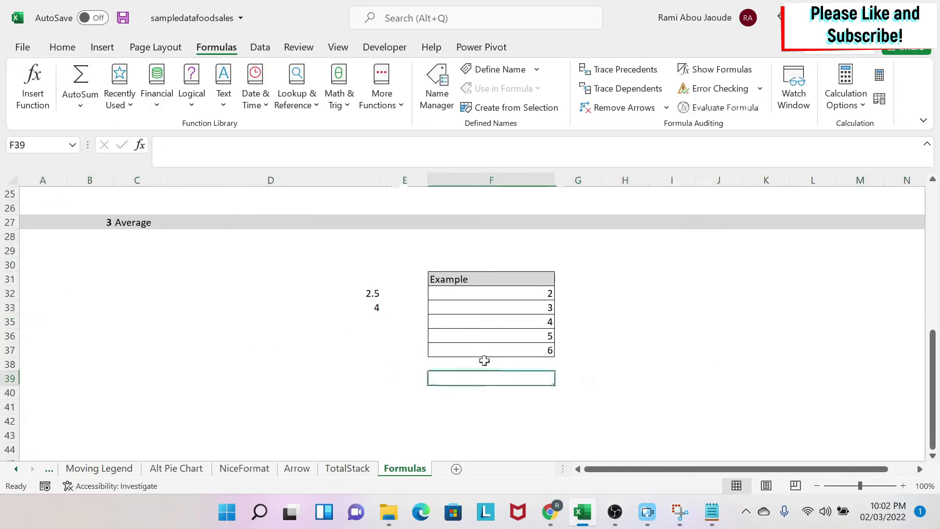
text(=avera)
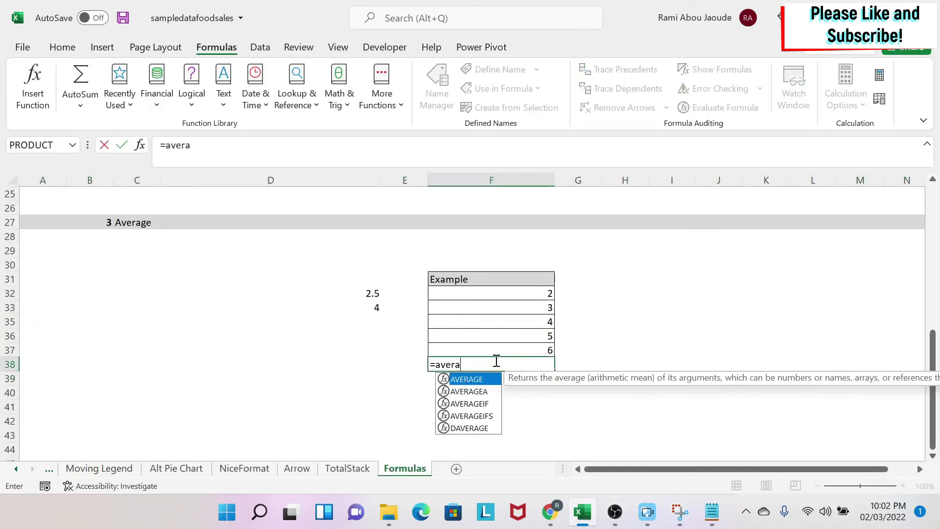
drag(490, 294, 490, 349)
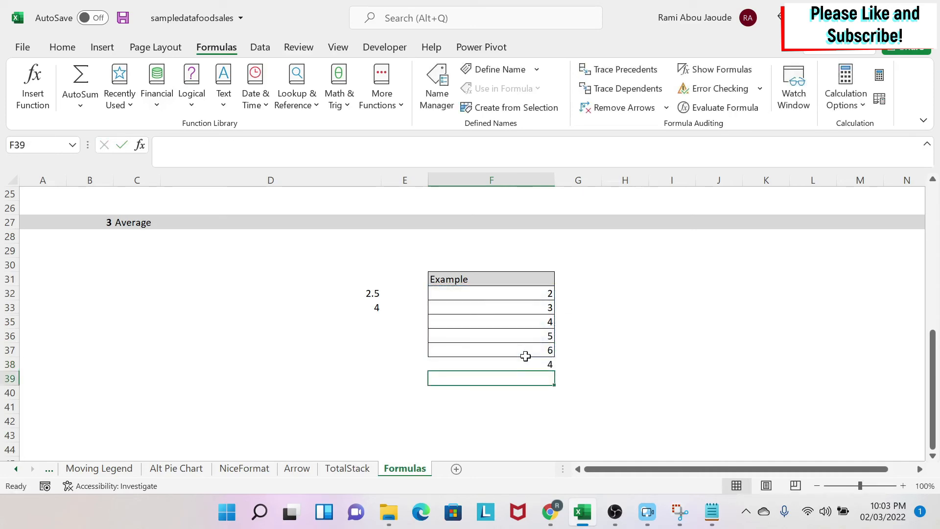
Unhide row 34 and enter 89 in F34, updating the average to 18.17
click(491, 364)
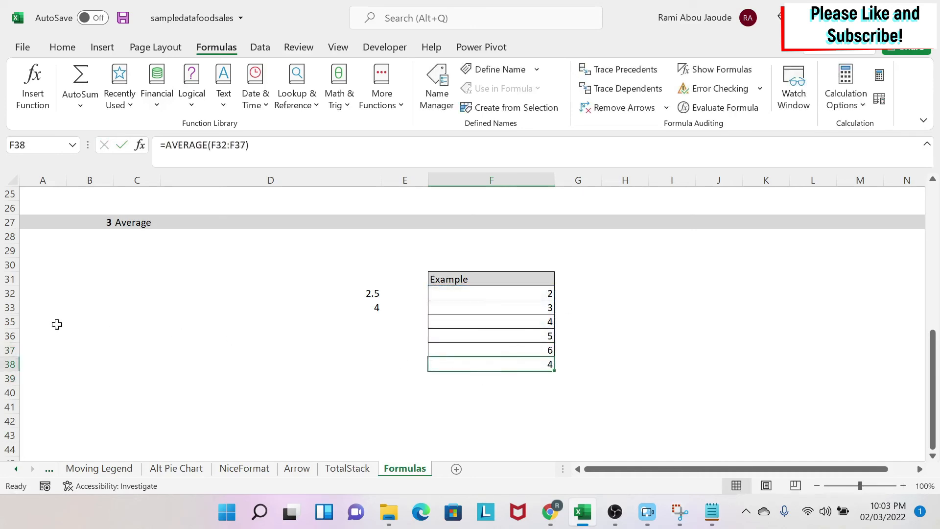
right_click(8, 321)
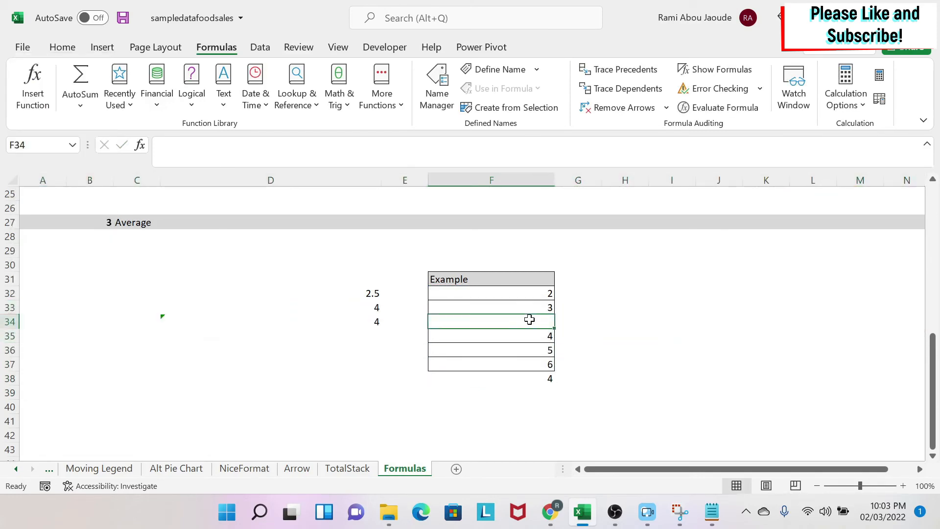
text(89)
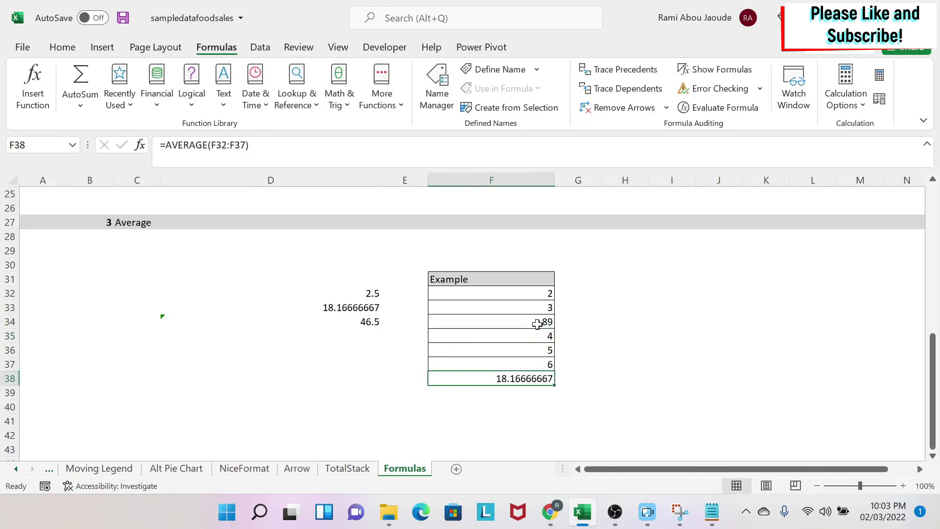
mouse_move(537, 353)
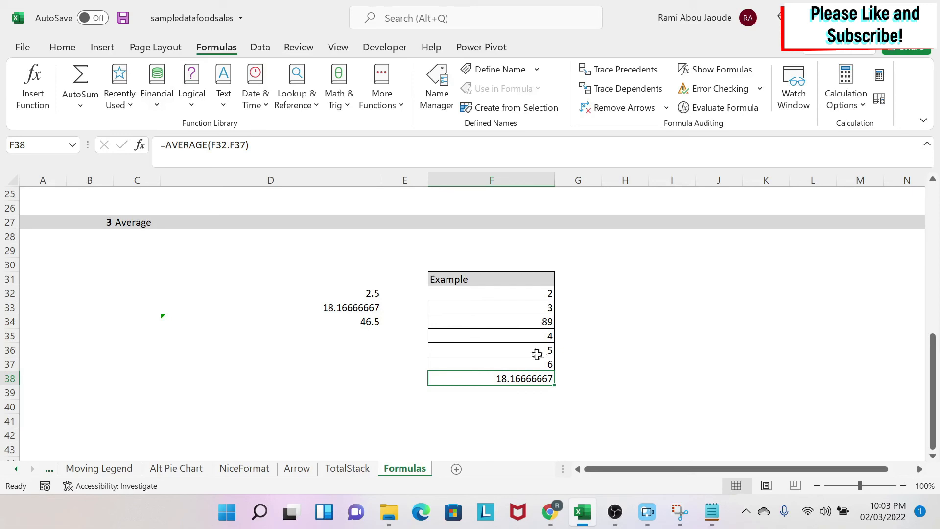
mouse_move(481, 321)
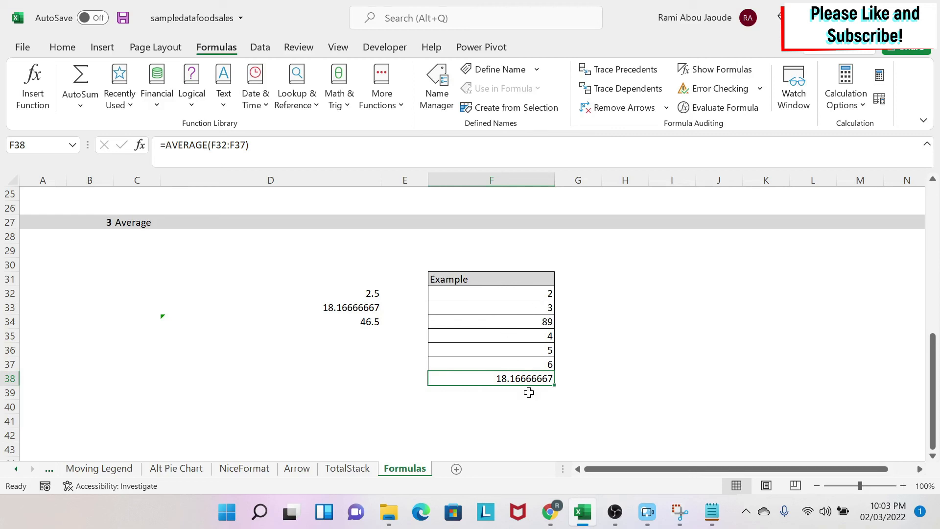
Enter =AVERAGE(F32:F33,F35:F37) in F39, skipping row 34 to return 4
text(=a)
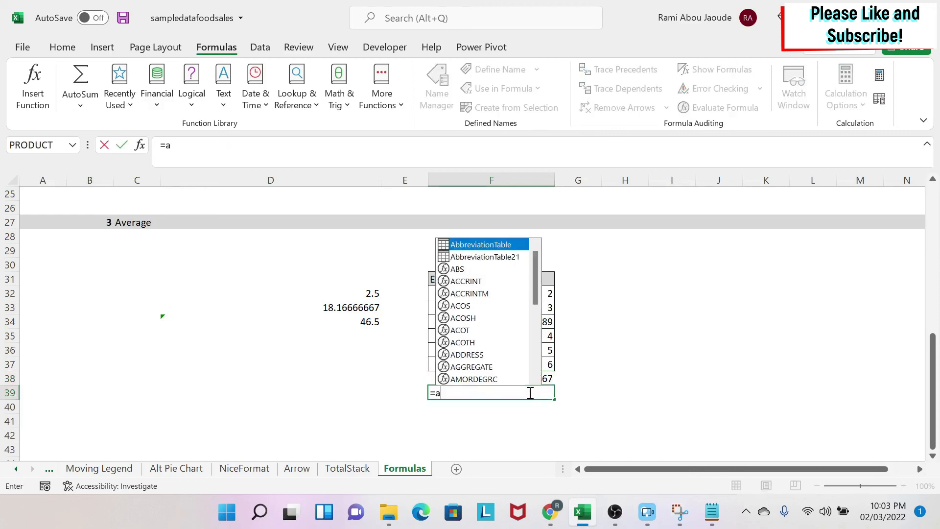
text(verage()
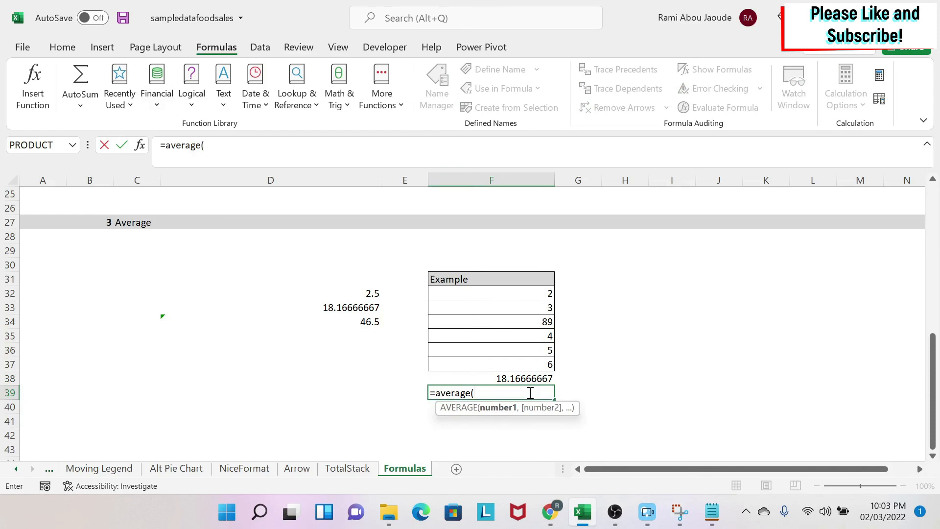
drag(490, 293, 491, 307)
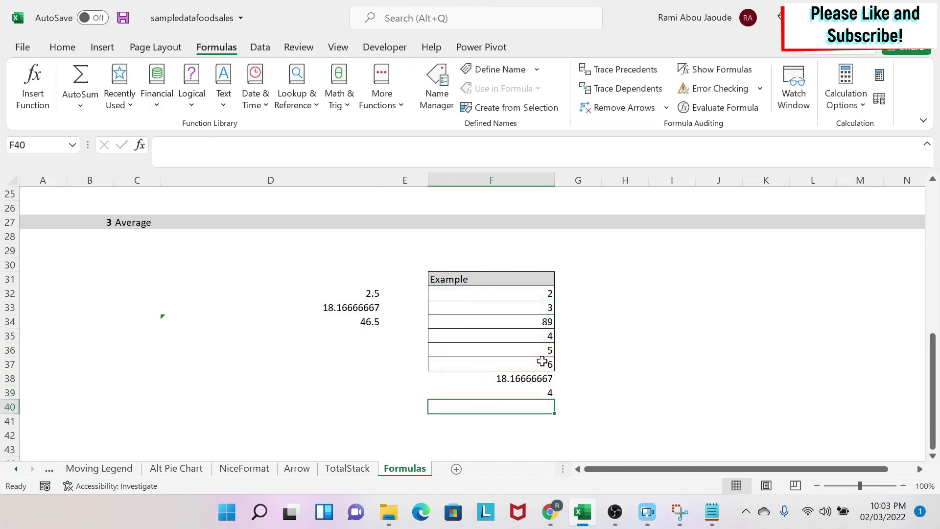
click(491, 392)
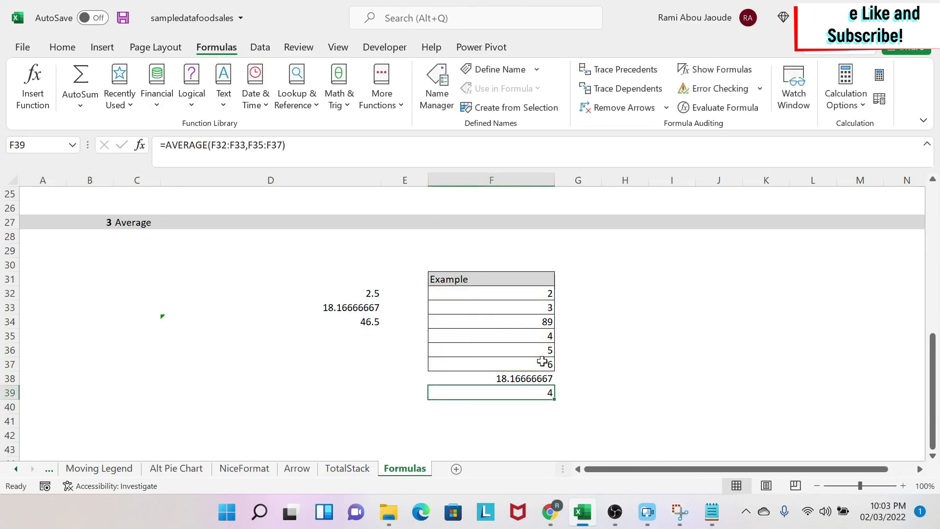